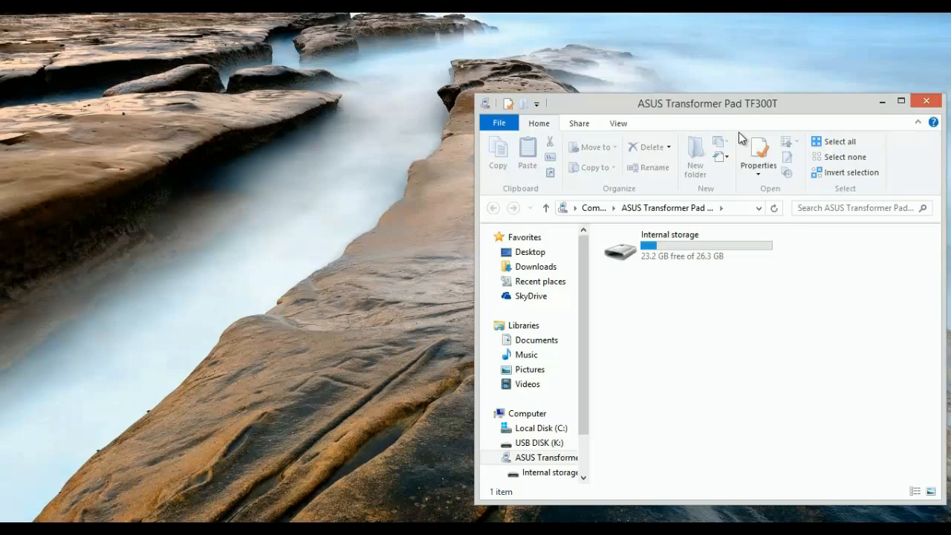
mouse_move(723, 110)
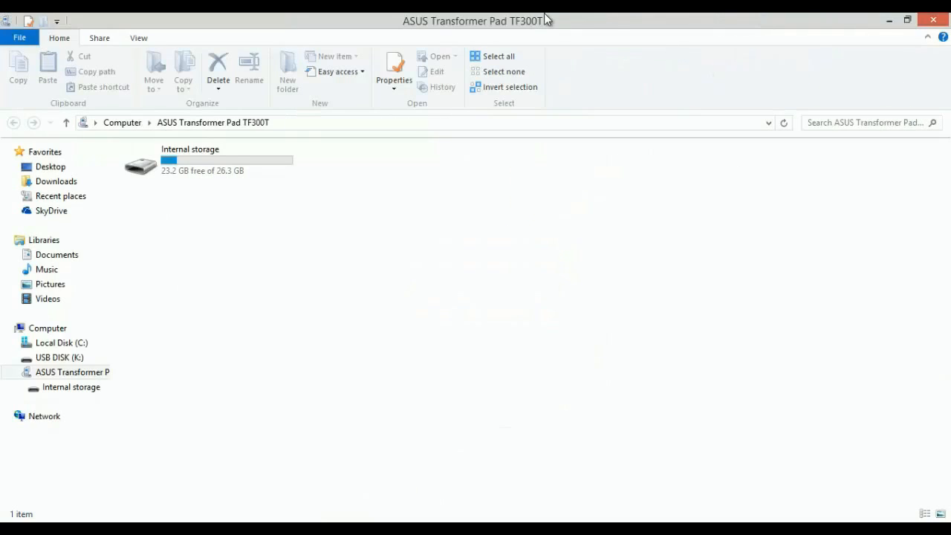
- Restore the tablet window from maximized and snap it to the screen's right half
click(907, 21)
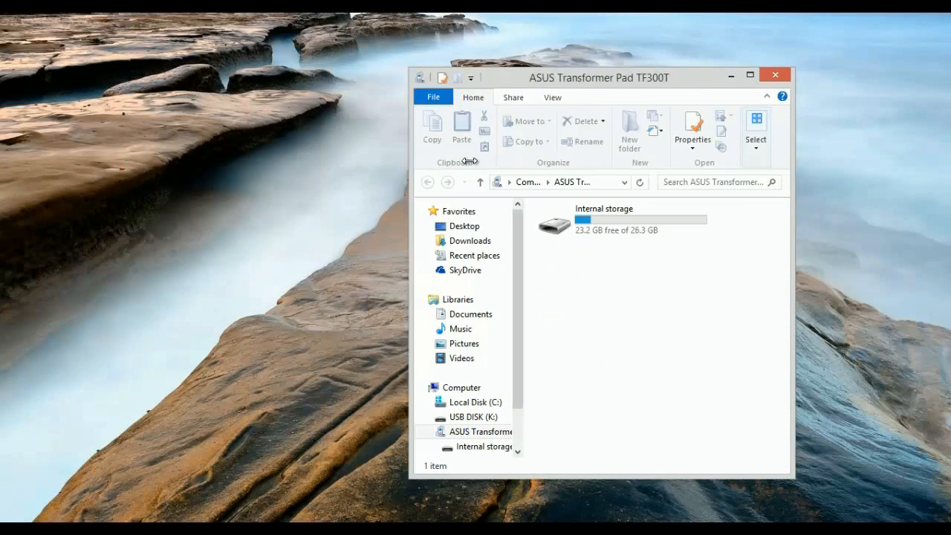
drag(600, 78, 646, 23)
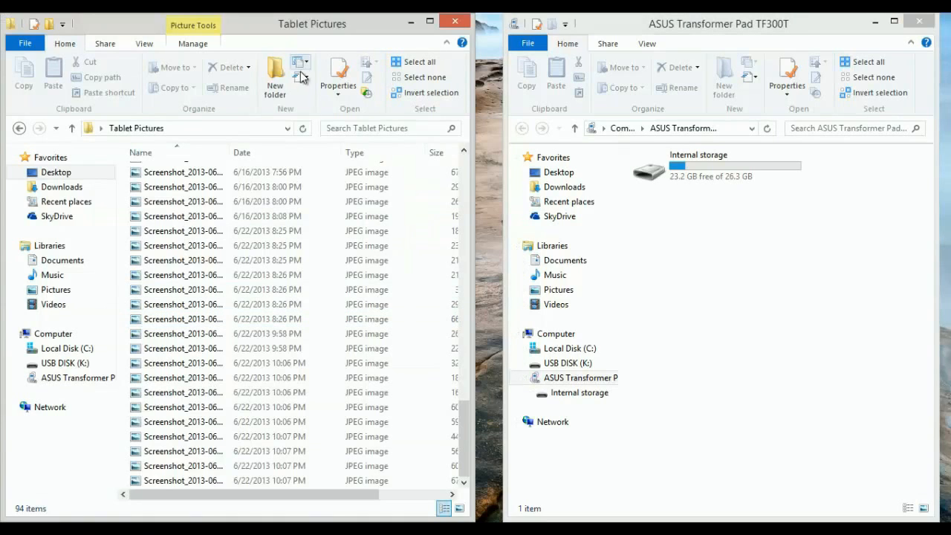
- Open the tablet's Internal storage in the right window and scroll to the Screenshots folder
click(716, 165)
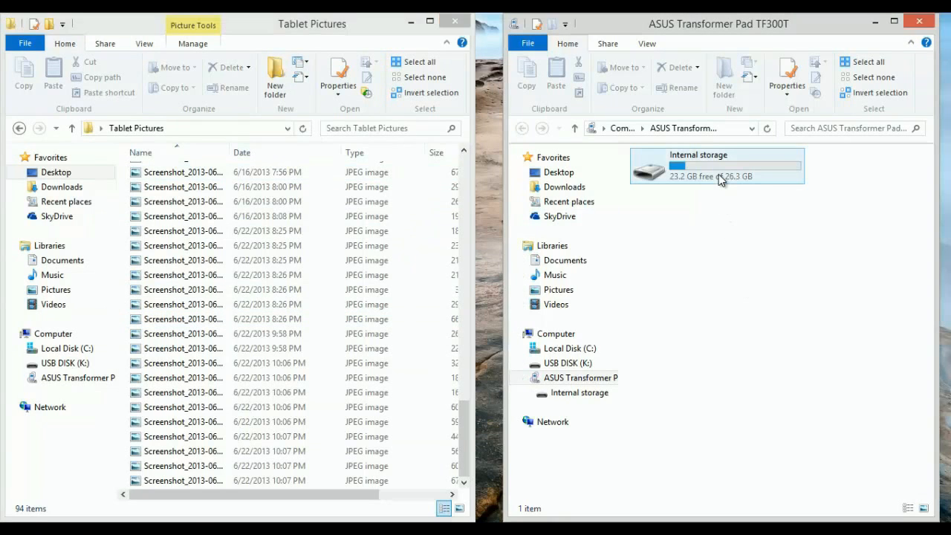
double_click(717, 166)
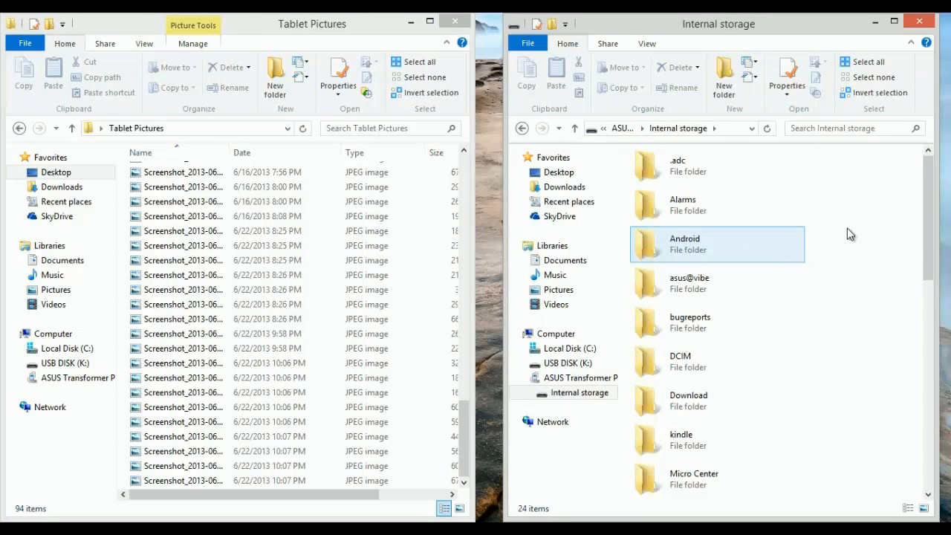
scroll(down, 3)
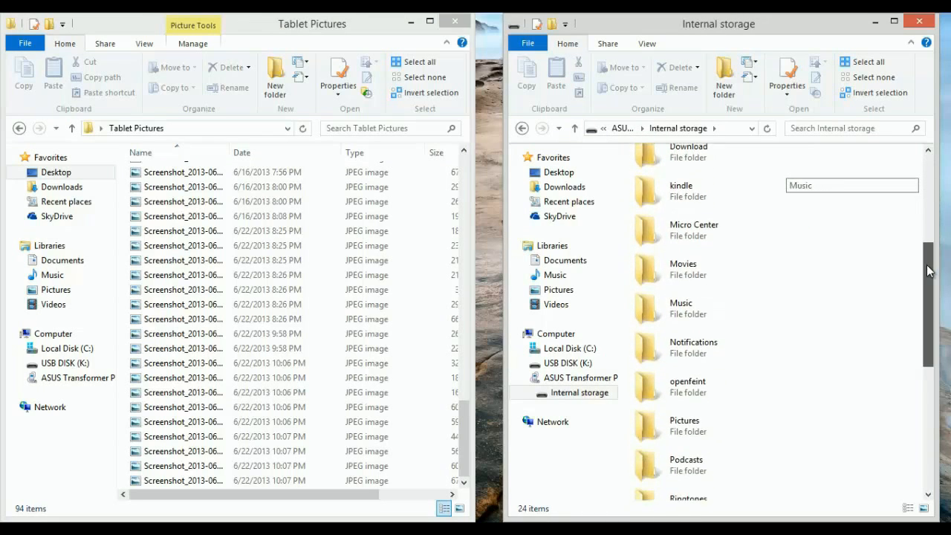
scroll(down, 3)
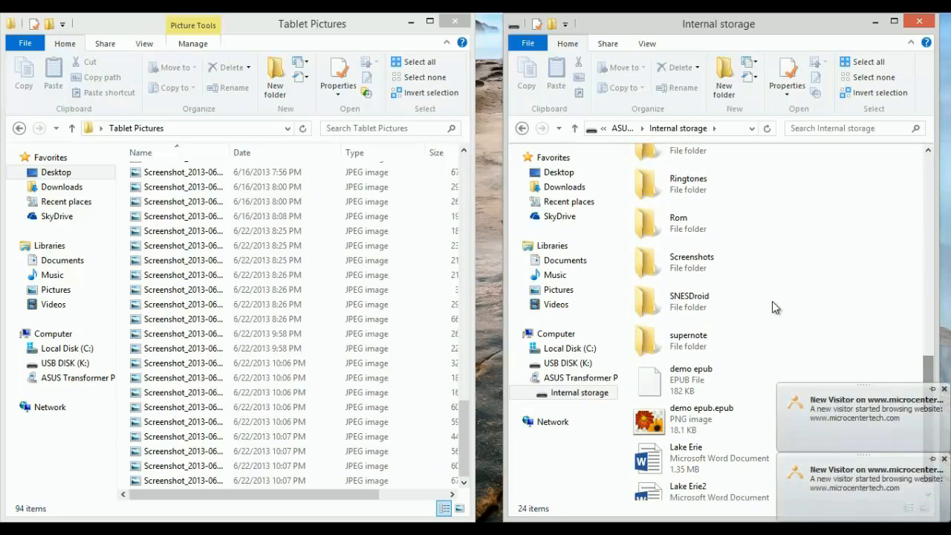
mouse_move(725, 288)
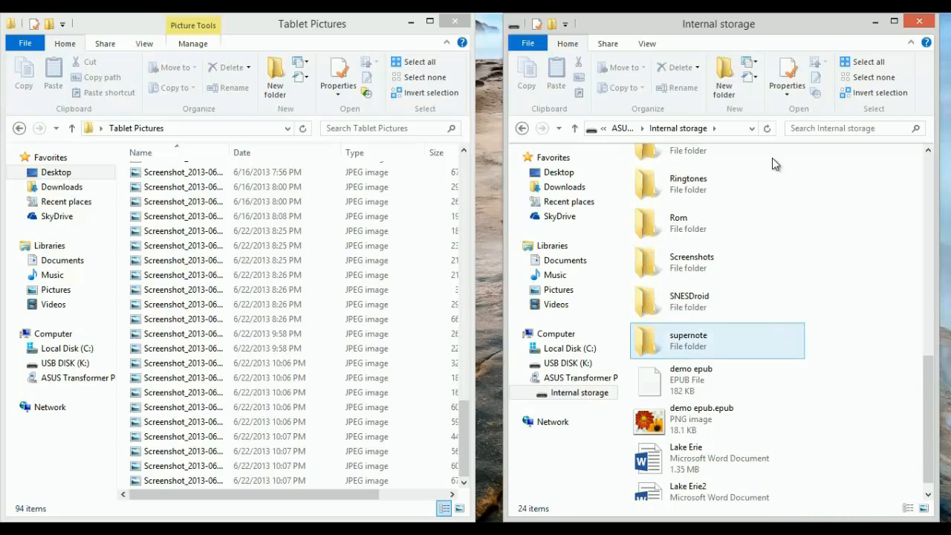
- Drag the 9:58 PM screenshot into the tablet's Screenshots folder, skipping the duplicate copy
click(178, 348)
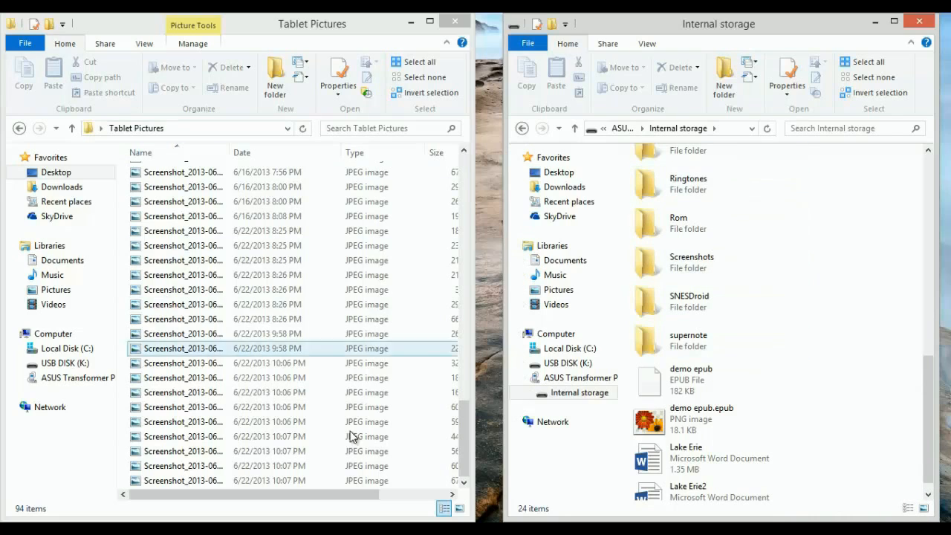
double_click(690, 262)
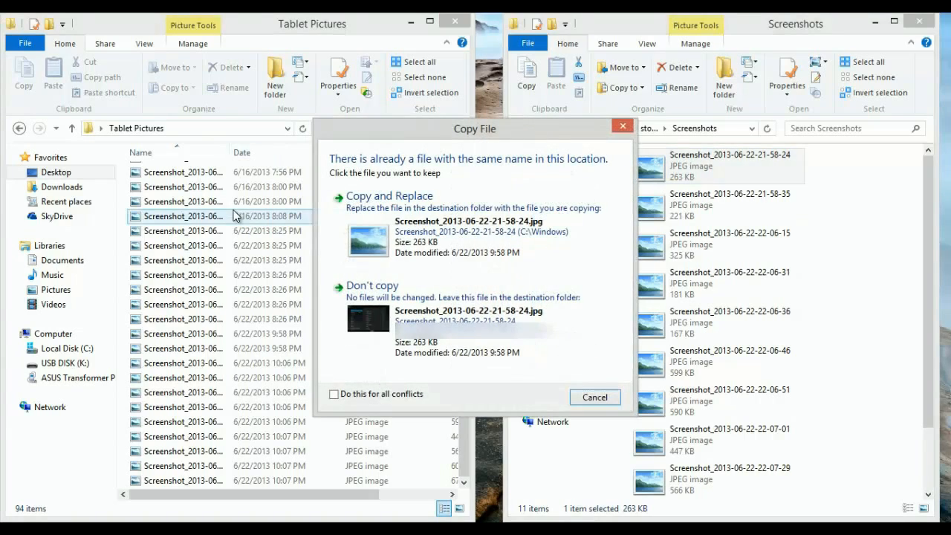
click(594, 396)
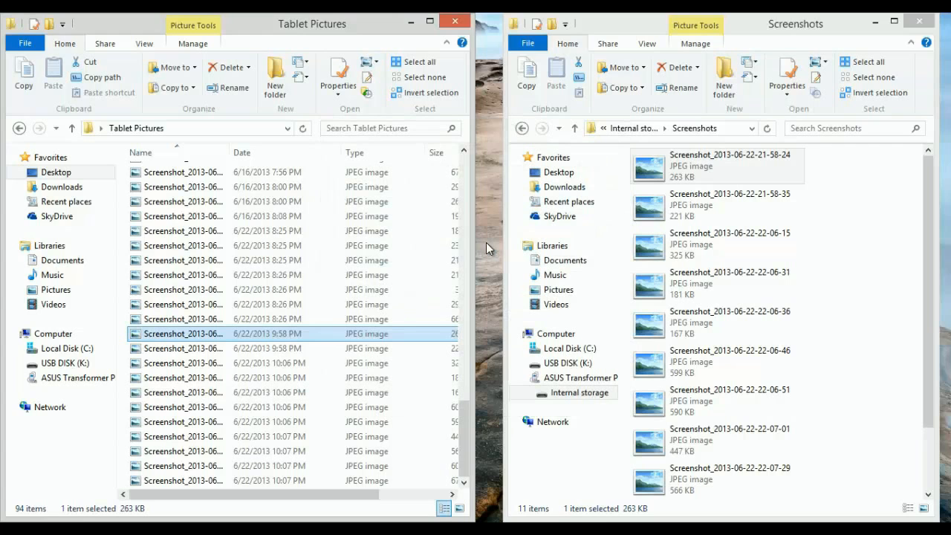
mouse_move(468, 449)
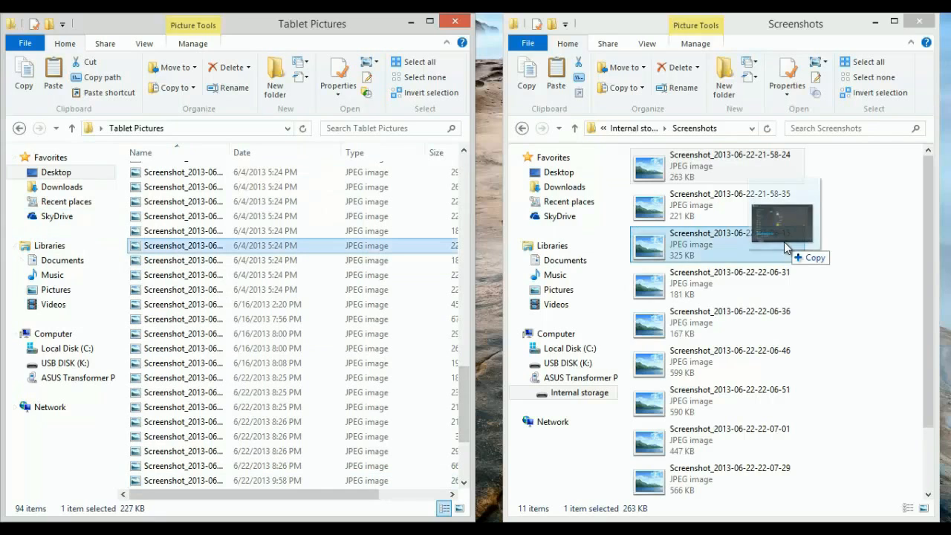
- Show context menus for a Tablet Pictures screenshot and the Screenshots folder contents
right_click(179, 245)
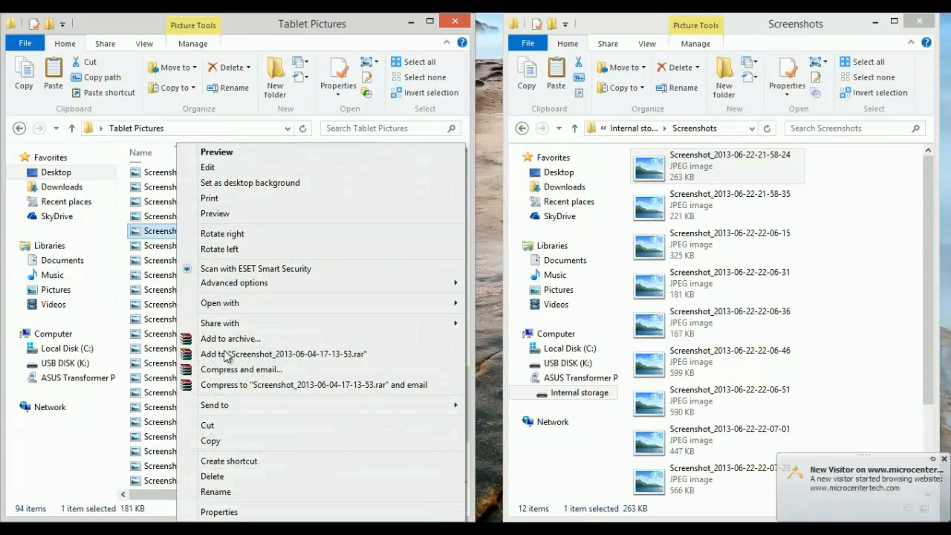
right_click(829, 295)
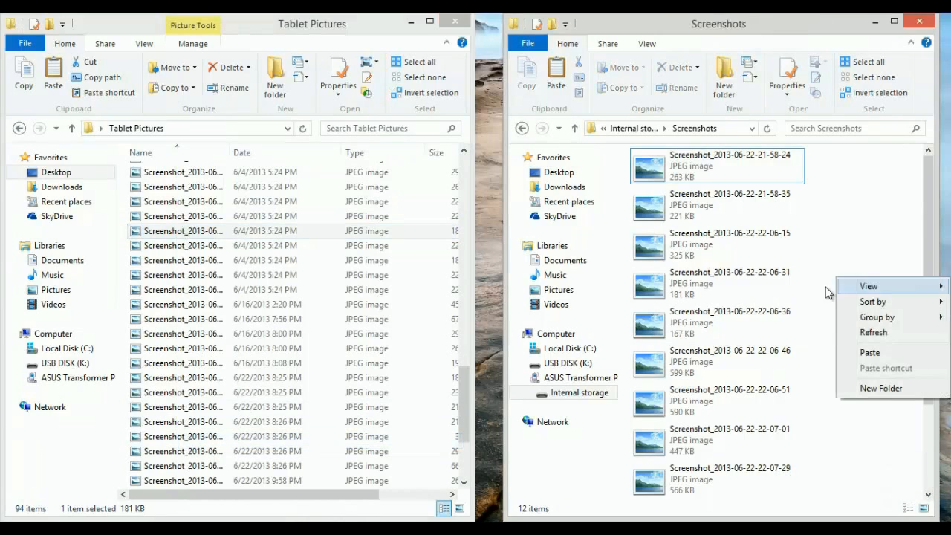